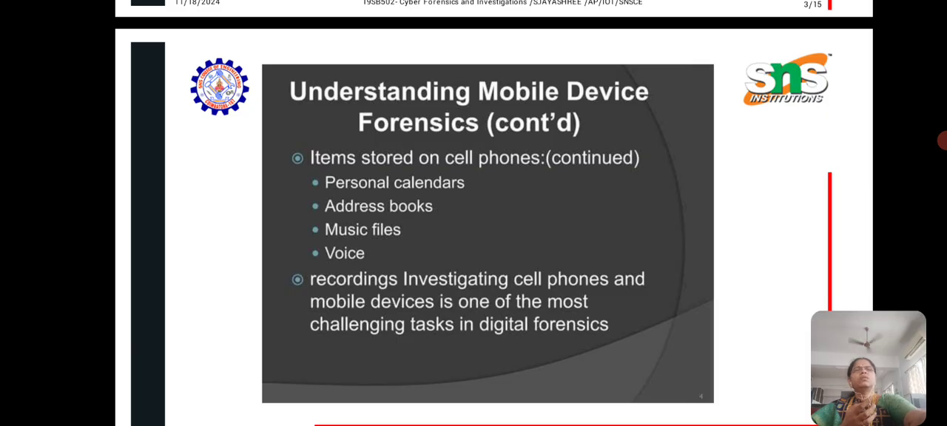
scroll("down", 3)
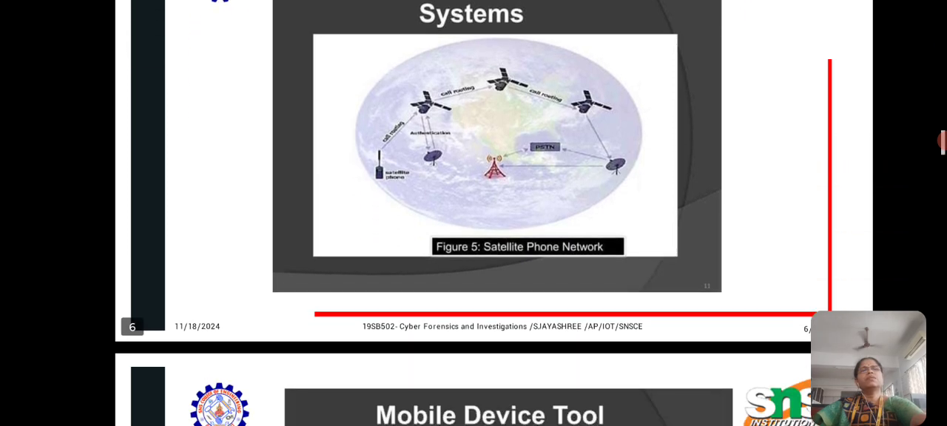
scroll("down", 3)
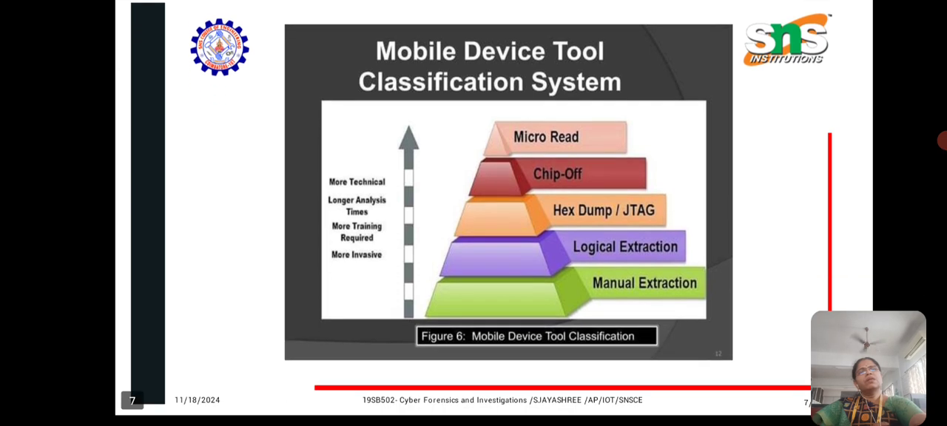
scroll("down", 3)
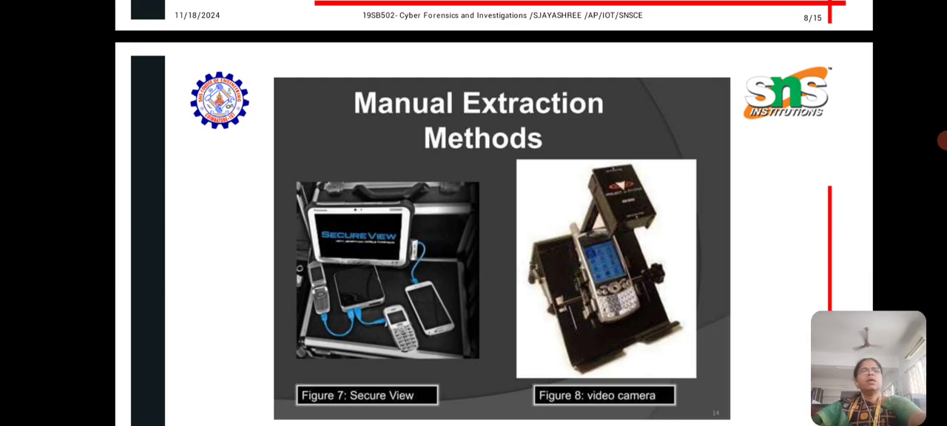
scroll("down", 3)
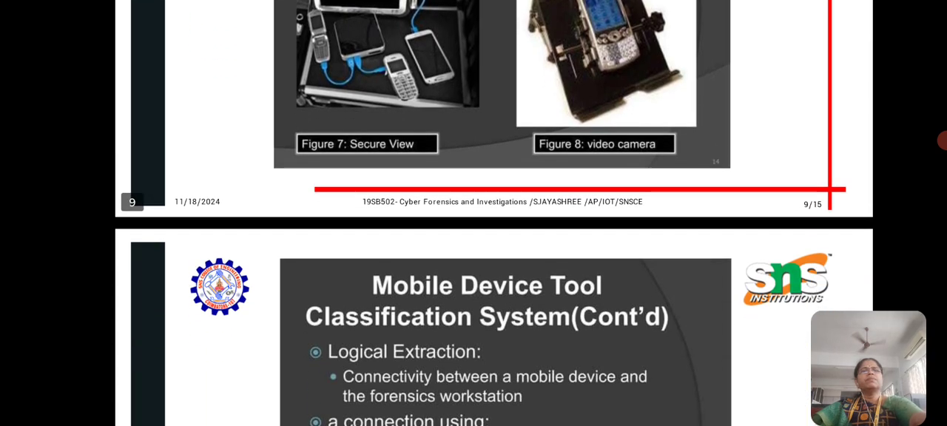